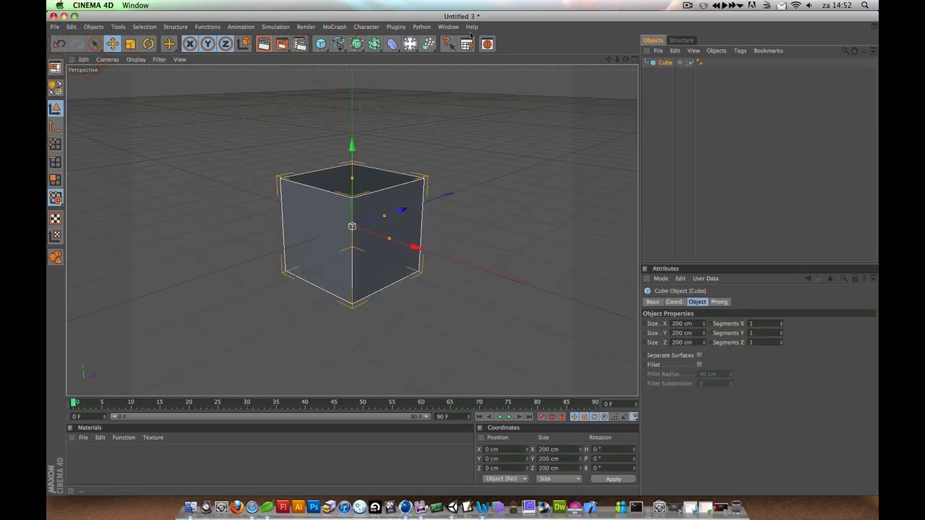
Switch to the BP UV Edit layout and run the BodyPaint setup wizard for the cube.
{"action": "left_click", "coordinate": [448, 27]}
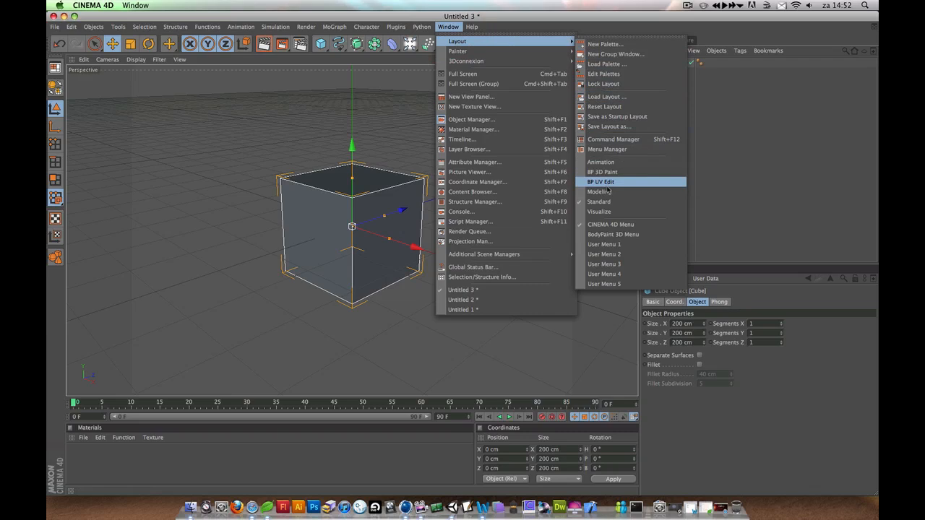
{"action": "left_click", "coordinate": [601, 182]}
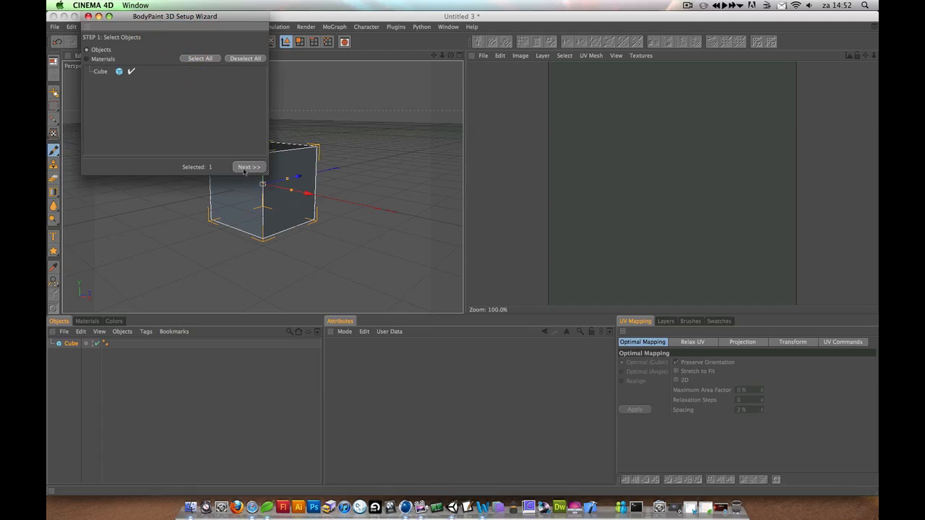
{"action": "left_click", "coordinate": [249, 167]}
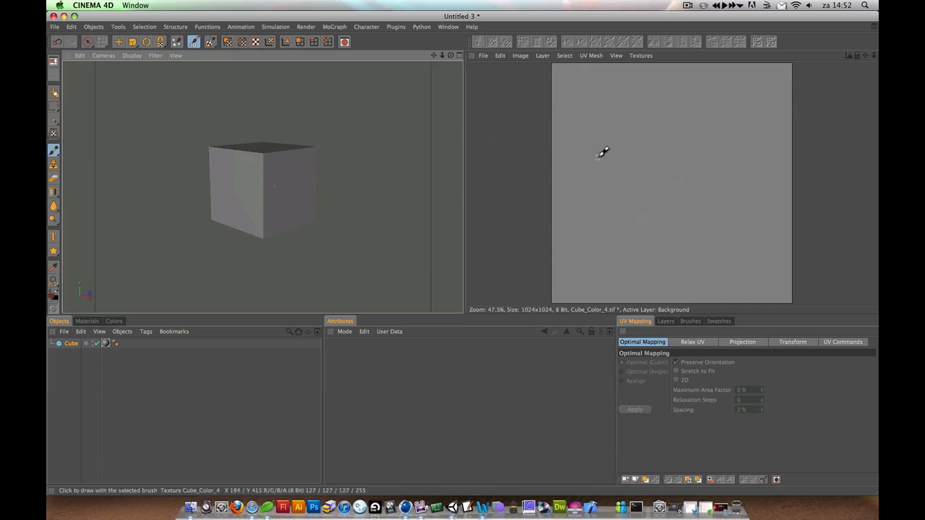
Paint an orange scribble on the texture, then pick magenta from Swatches and paint a magenta stroke.
{"action": "left_click_drag", "start_coordinate": [607, 145], "coordinate": [715, 119]}
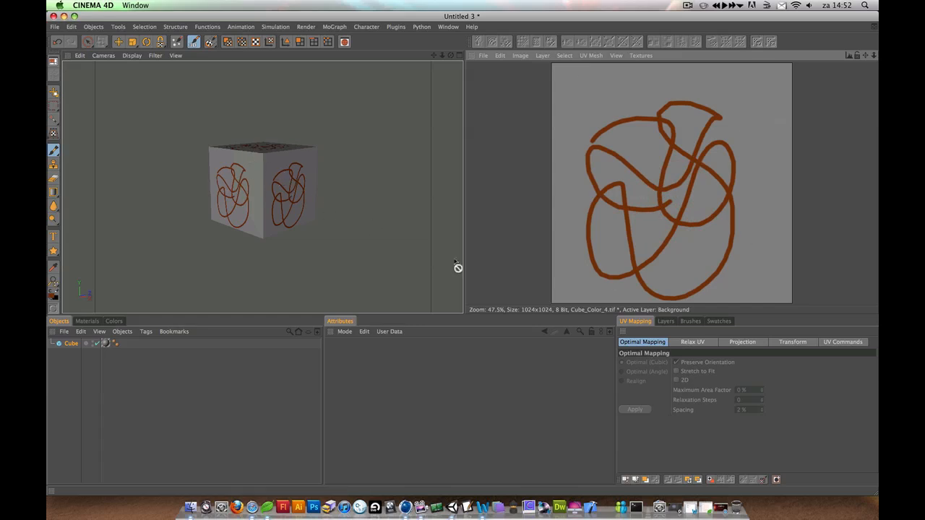
{"action": "left_click", "coordinate": [719, 321]}
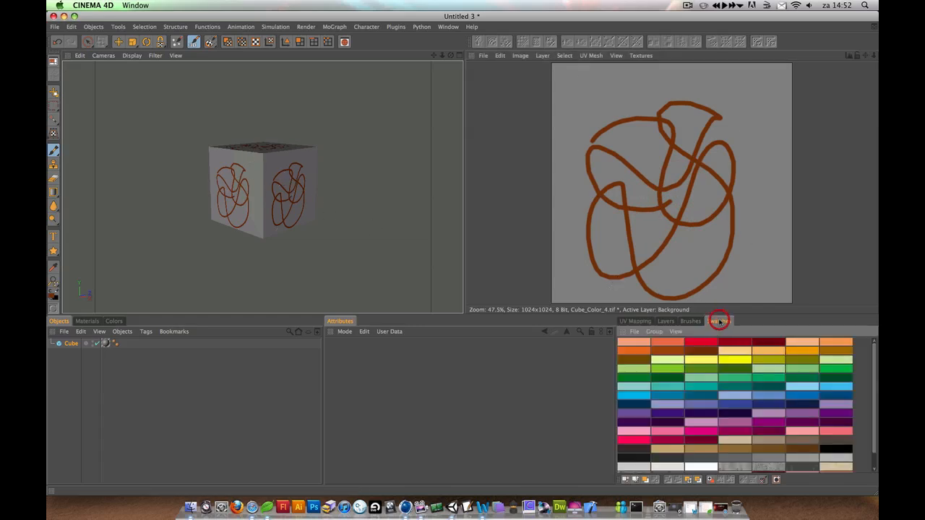
{"action": "left_click", "coordinate": [719, 321]}
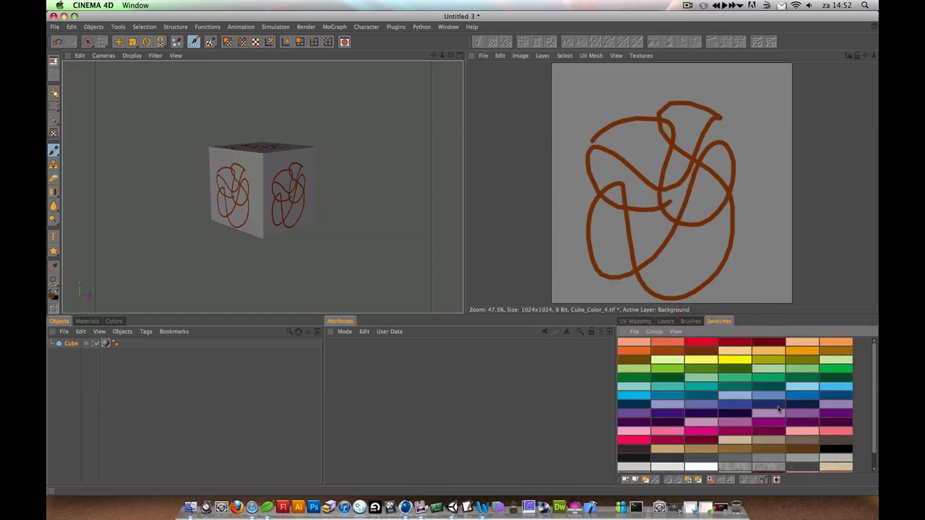
{"action": "left_click_drag", "start_coordinate": [687, 101], "coordinate": [759, 246]}
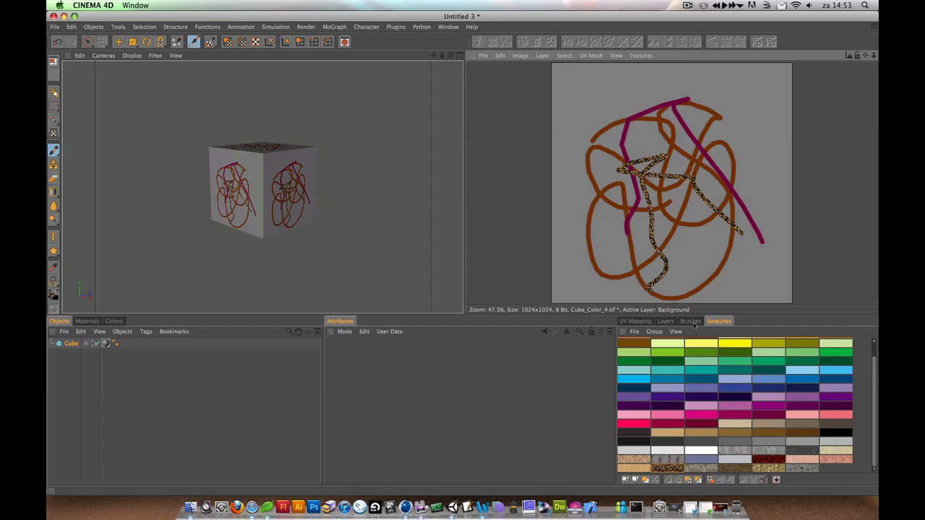
Choose the Calligraphy brush preset and load its settings for speckled strokes.
{"action": "left_click", "coordinate": [690, 321]}
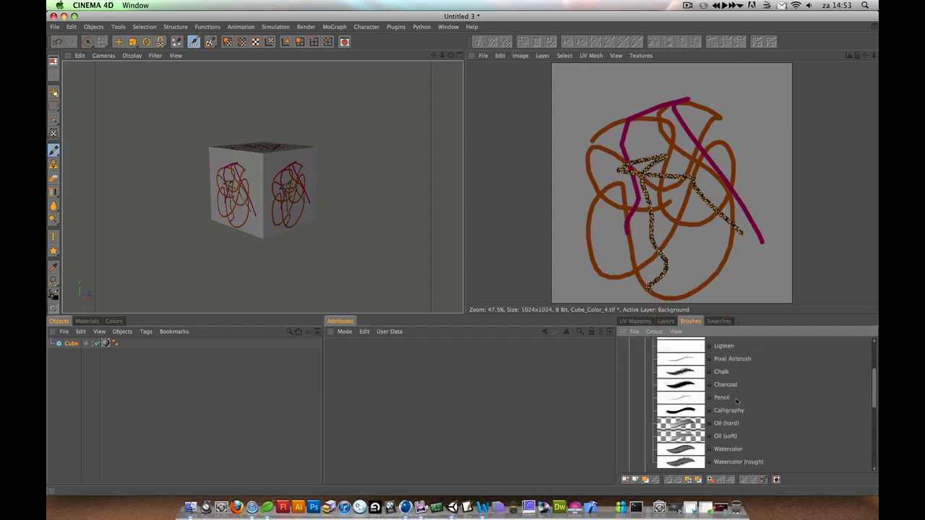
{"action": "left_click", "coordinate": [729, 410]}
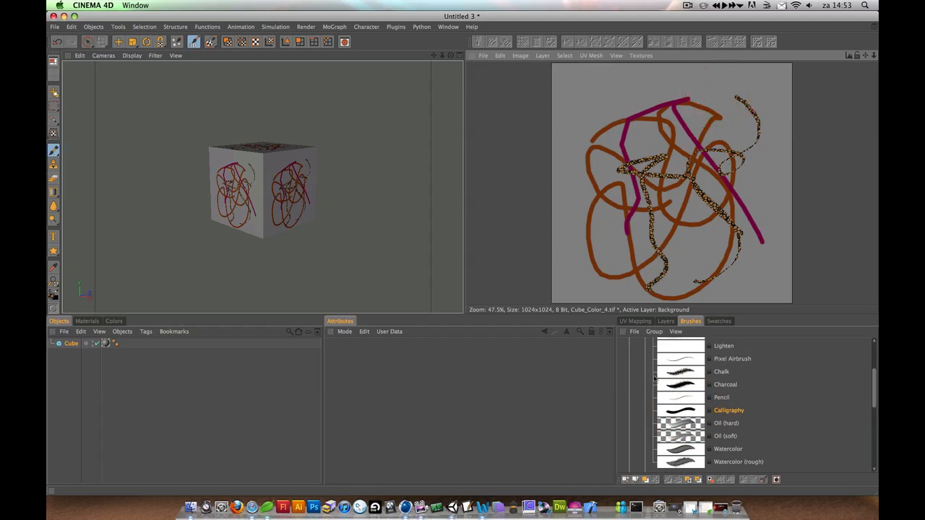
{"action": "scroll", "scroll_direction": "down", "scroll_amount": 3}
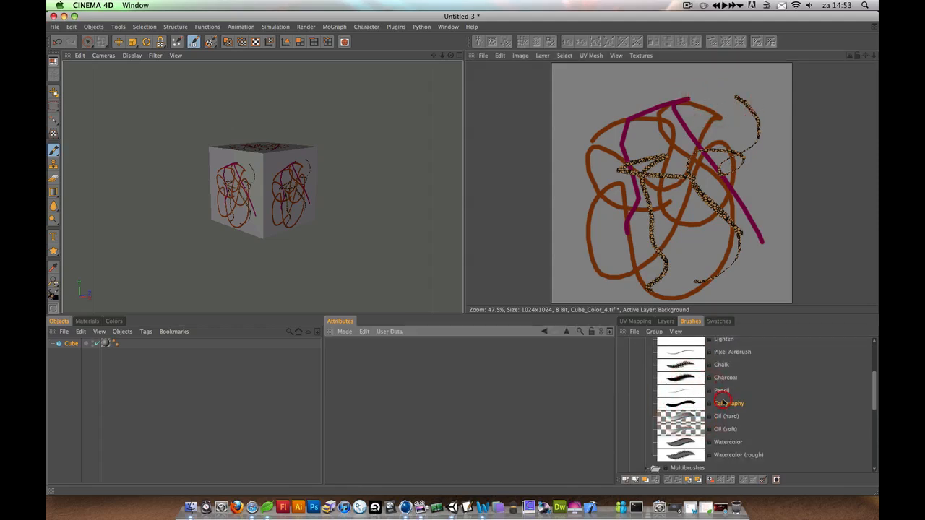
{"action": "left_click", "coordinate": [665, 321]}
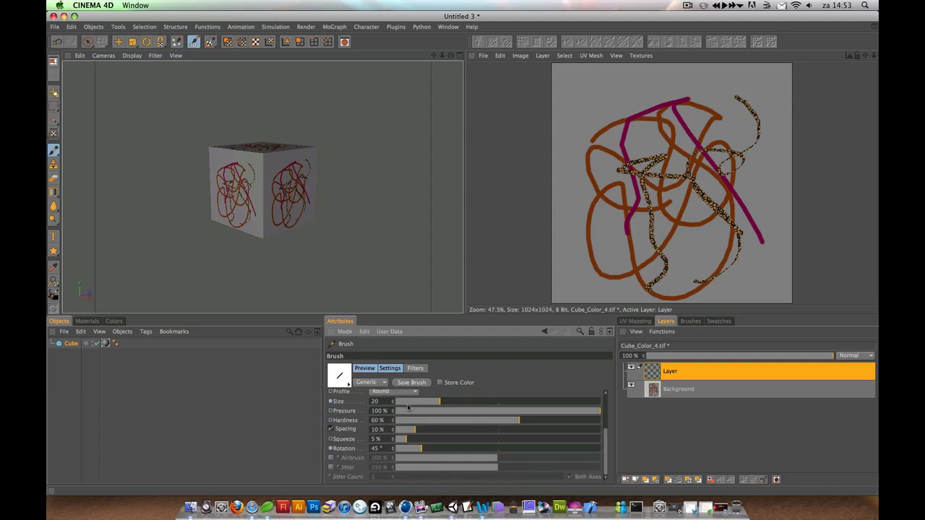
Make the new empty layer active and shrink the brush for finer strokes.
{"action": "left_click", "coordinate": [678, 389]}
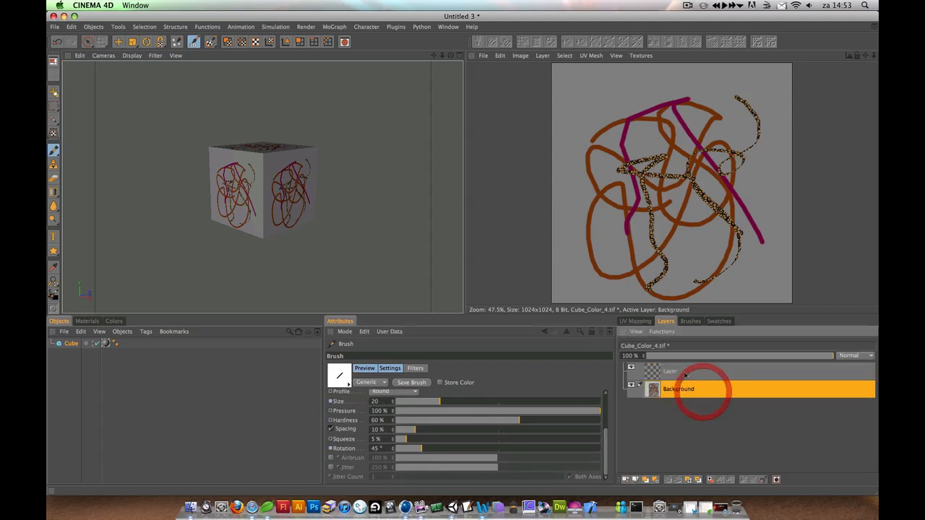
{"action": "left_click", "coordinate": [670, 371]}
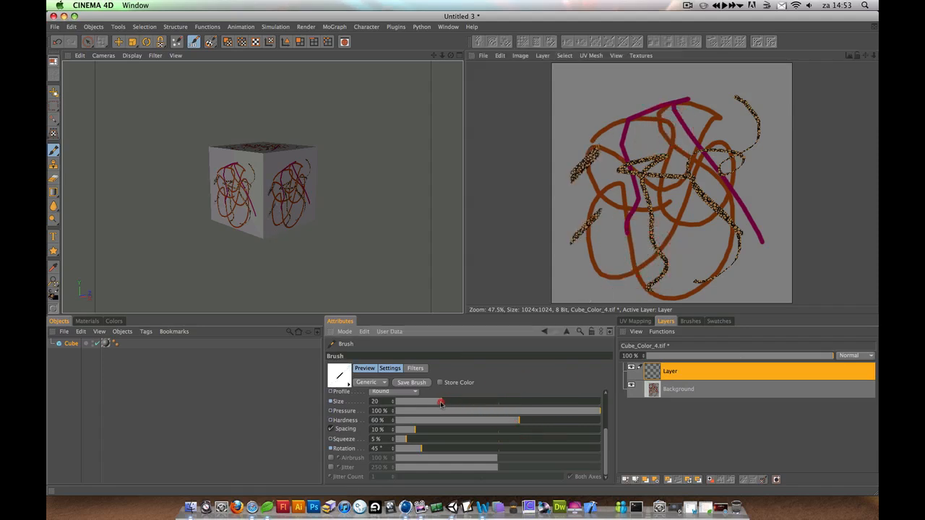
{"action": "left_click_drag", "start_coordinate": [441, 401], "coordinate": [433, 401]}
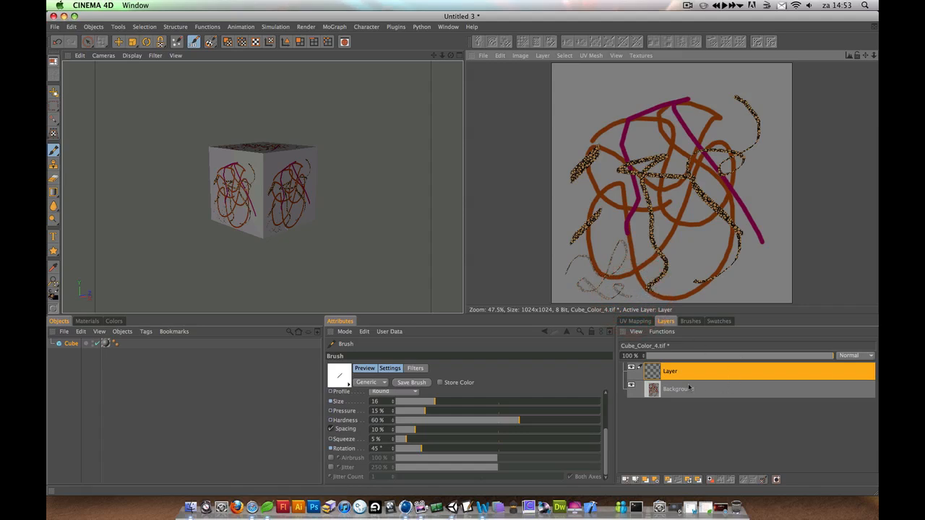
Enlarge the brush and pick orange to paint over the whole texture.
{"action": "left_click", "coordinate": [719, 321]}
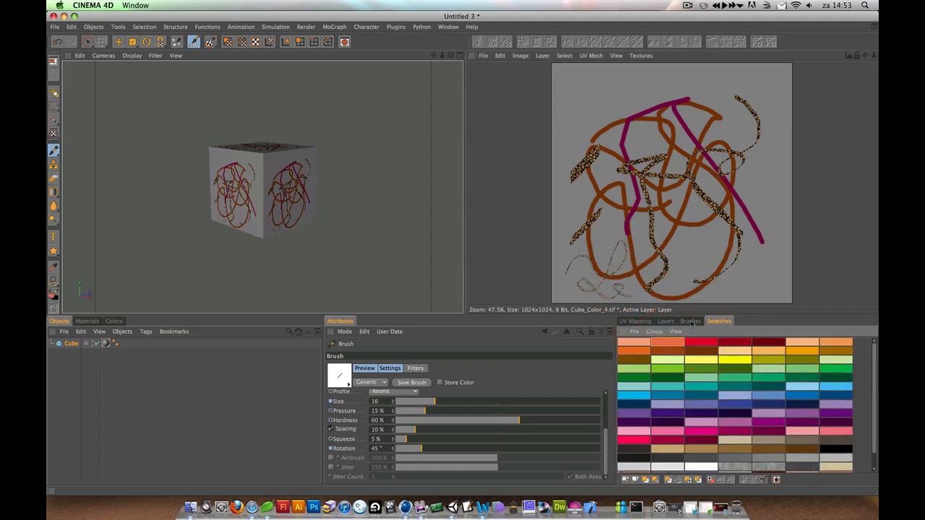
{"action": "left_click_drag", "start_coordinate": [404, 401], "coordinate": [526, 401]}
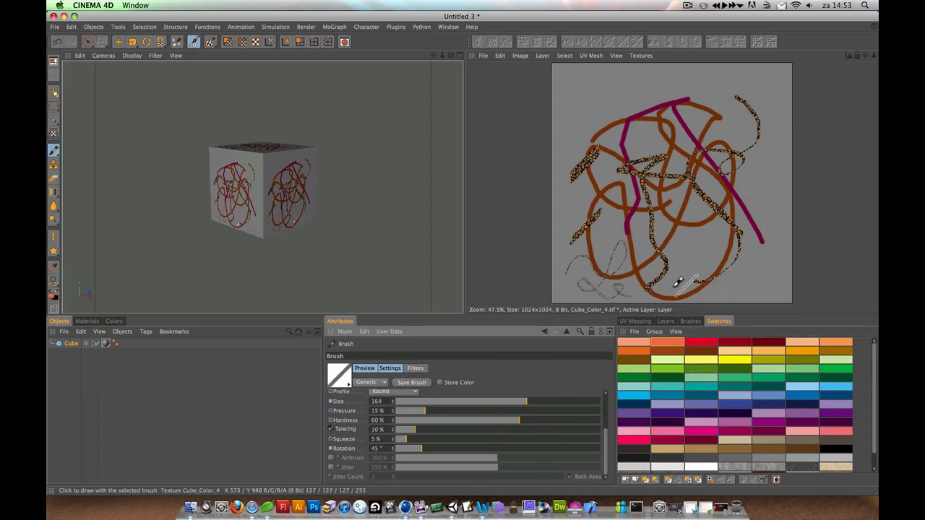
{"action": "left_click", "coordinate": [691, 321]}
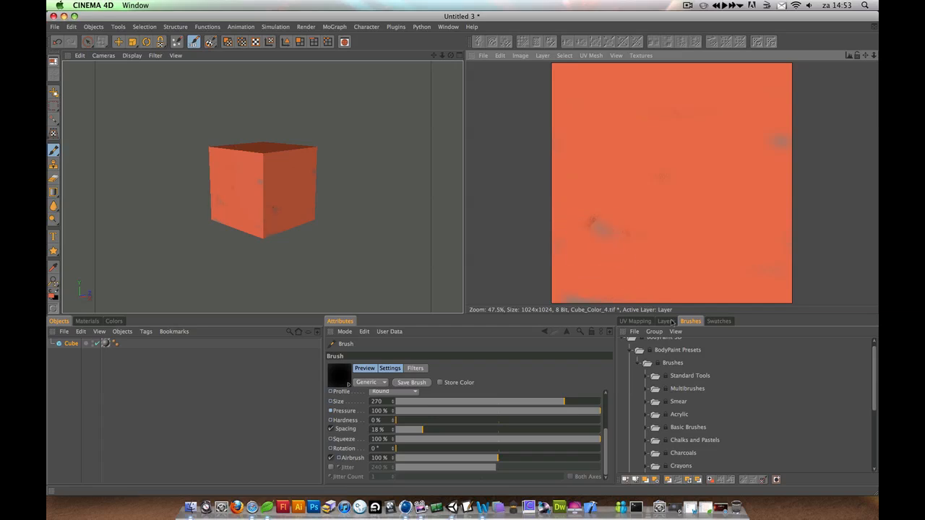
Show the texture's layers to set the orange layer's opacity to 50%.
{"action": "left_click", "coordinate": [665, 321]}
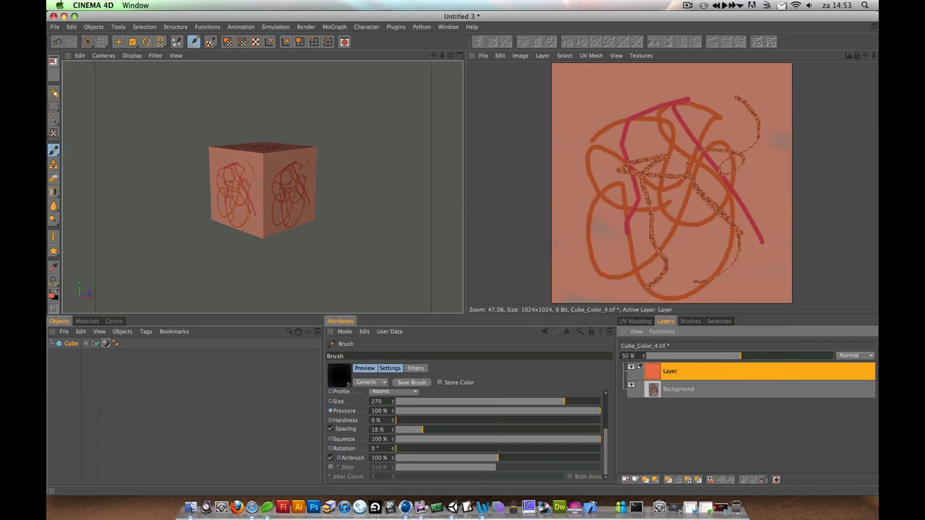
{"action": "mouse_move", "coordinate": [342, 245]}
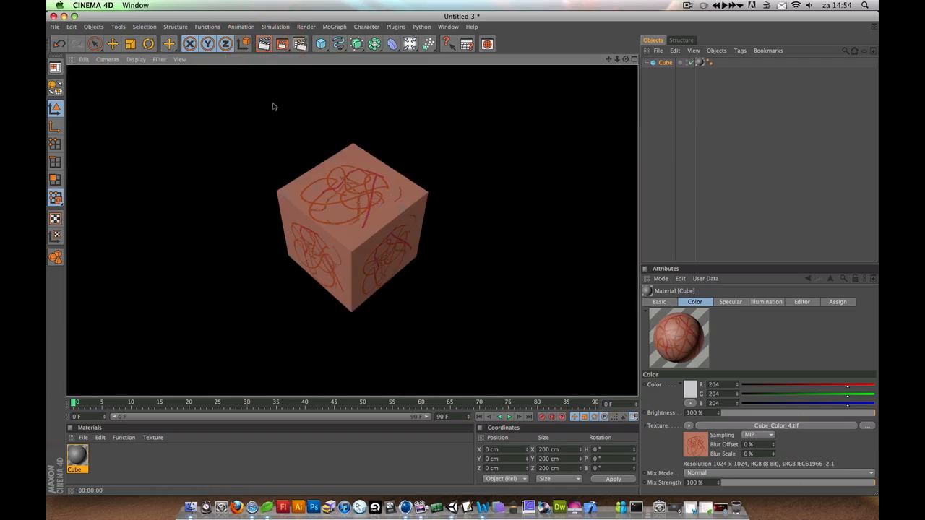
{"action": "mouse_move", "coordinate": [401, 150]}
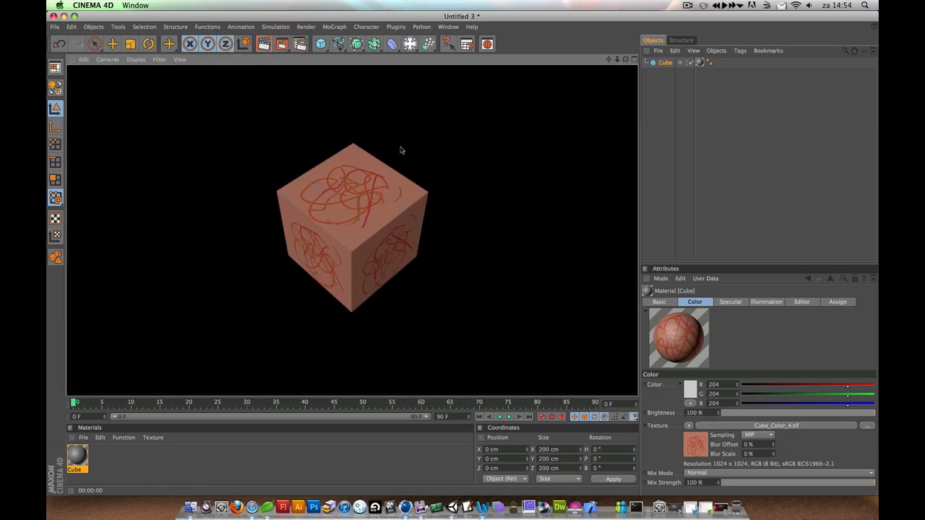
Clear the rendered preview and return to editing in the viewport.
{"action": "left_click", "coordinate": [353, 224]}
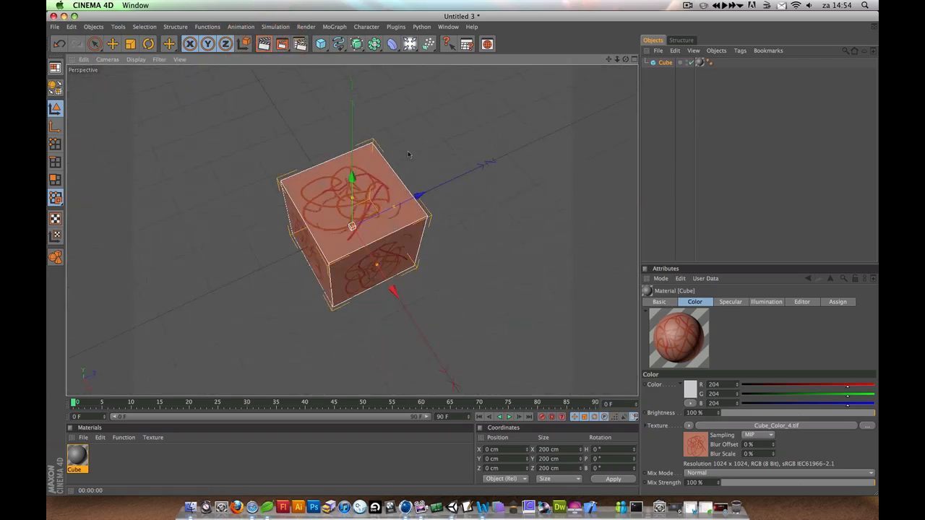